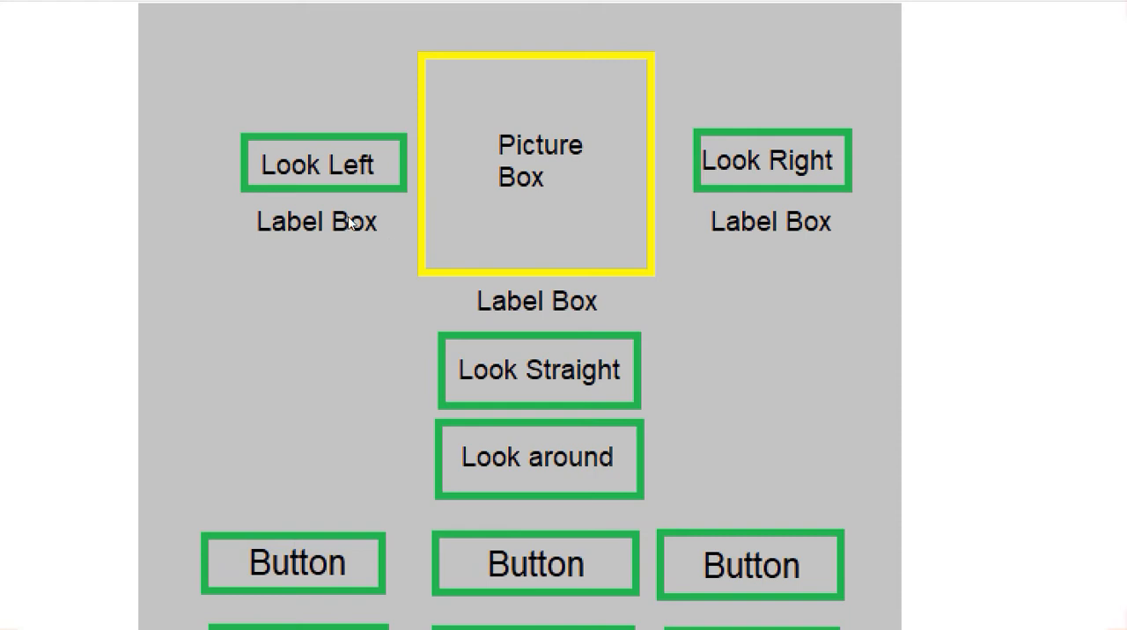
{"action": "mouse_move", "coordinate": [350, 221]}
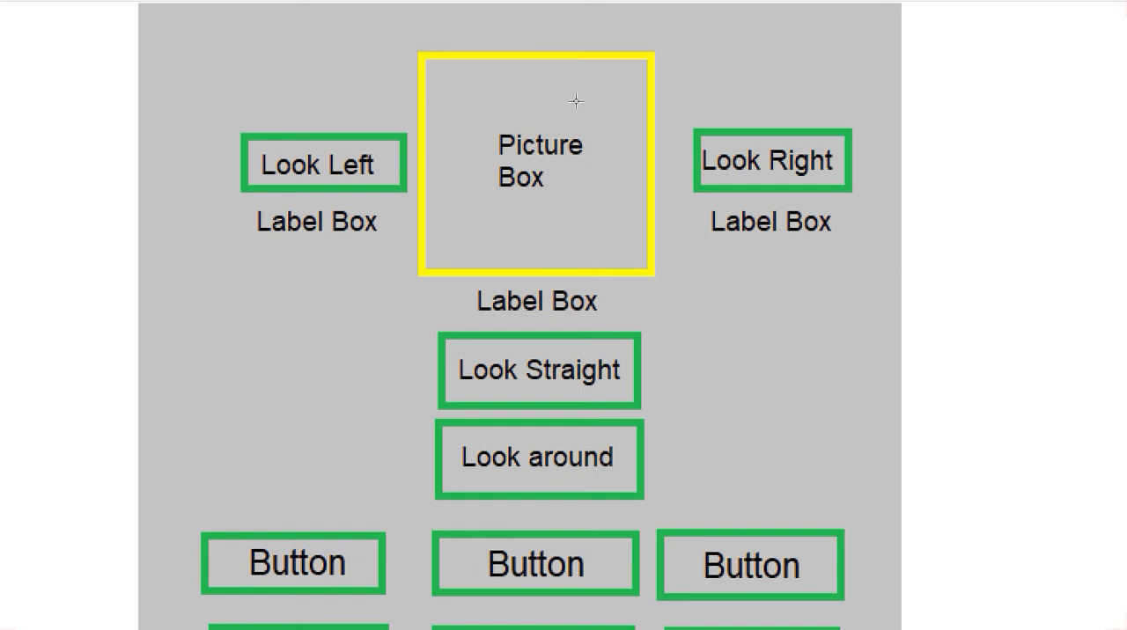
{"action": "mouse_move", "coordinate": [522, 167]}
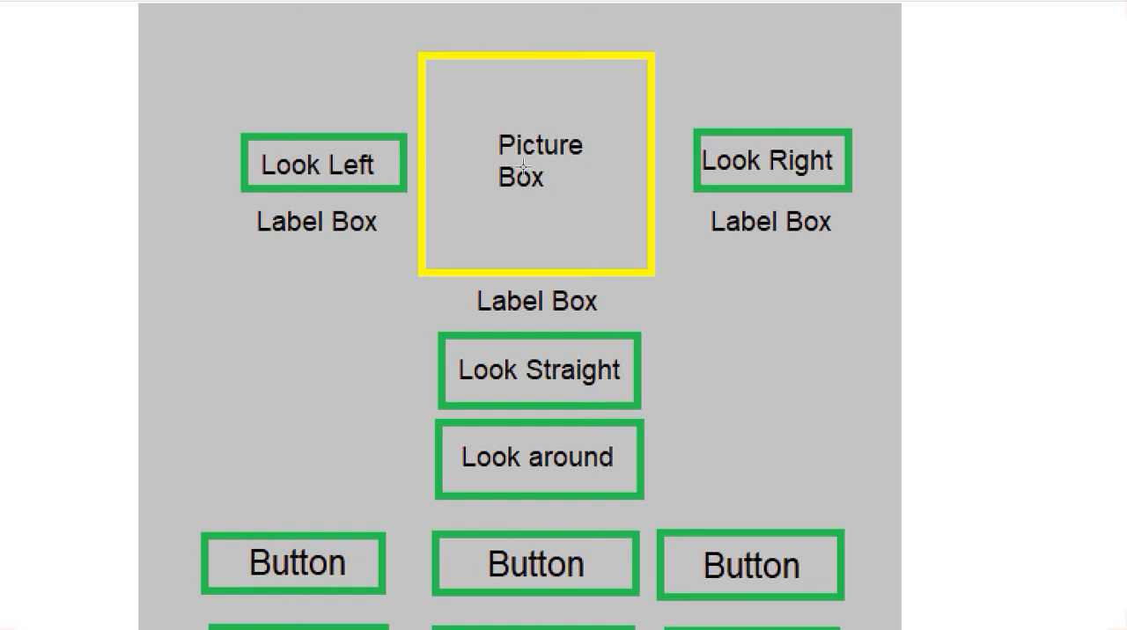
{"action": "mouse_move", "coordinate": [500, 183]}
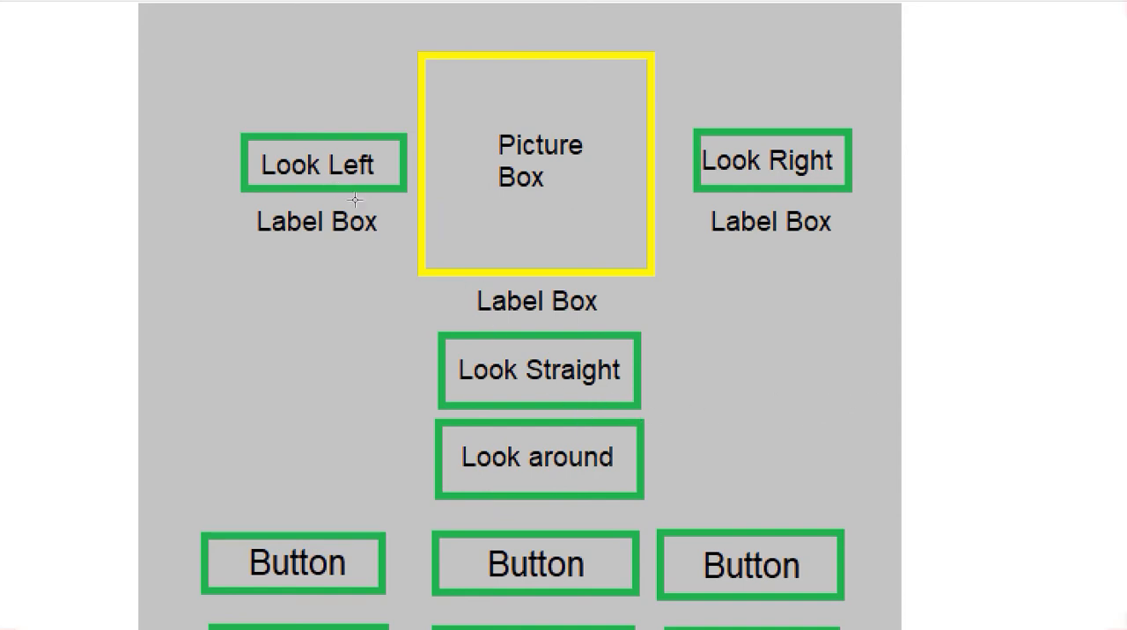
{"action": "mouse_move", "coordinate": [296, 171]}
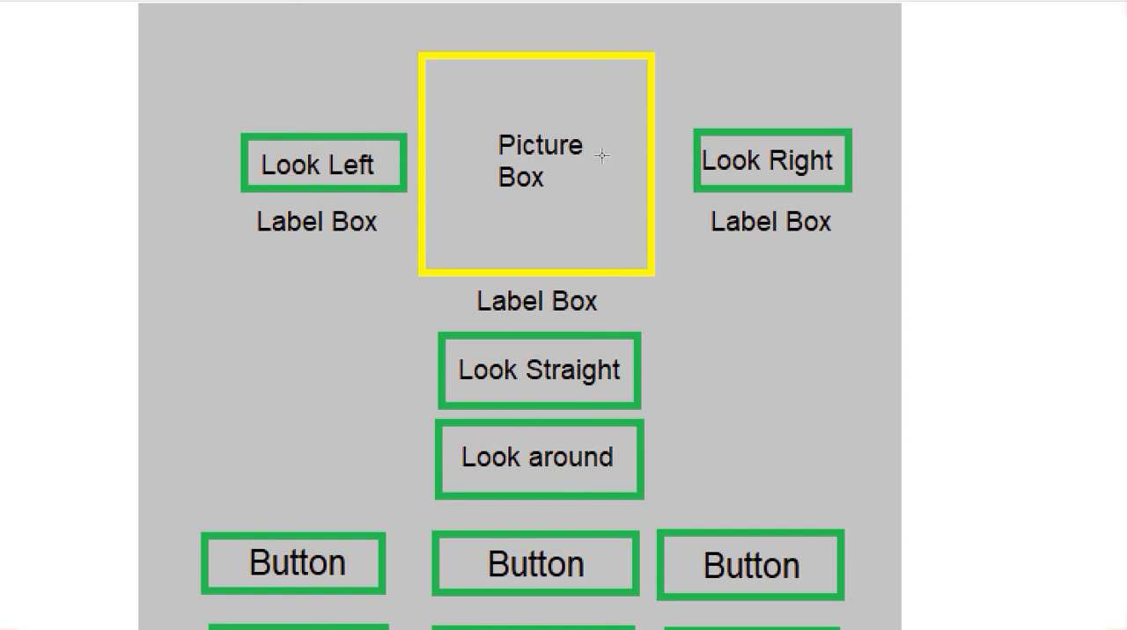
{"action": "mouse_move", "coordinate": [678, 167]}
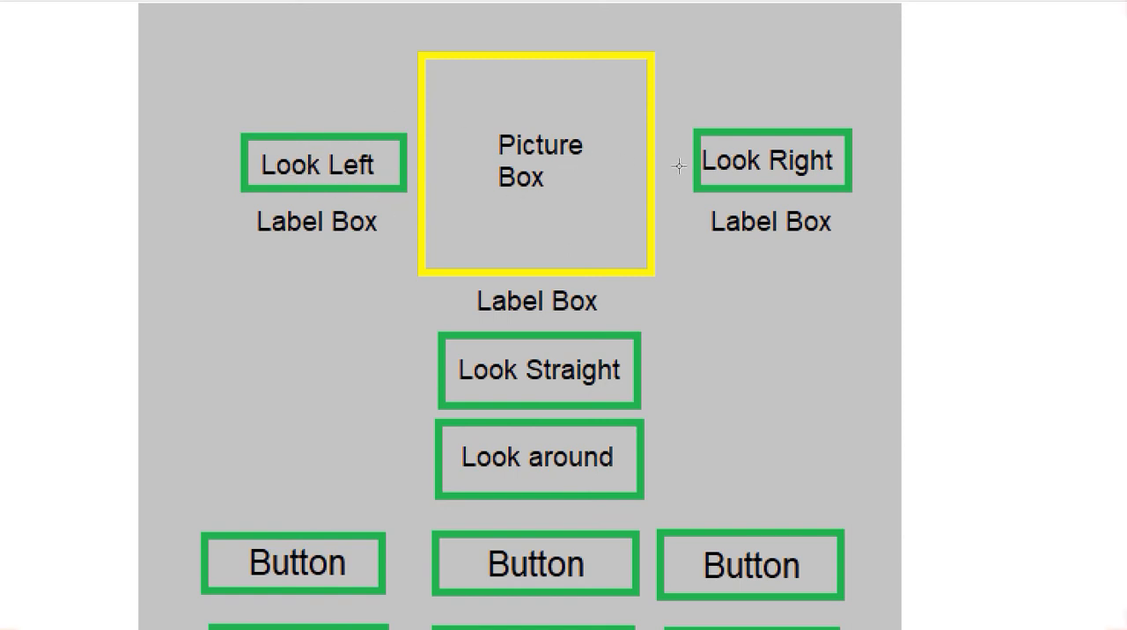
{"action": "mouse_move", "coordinate": [462, 197]}
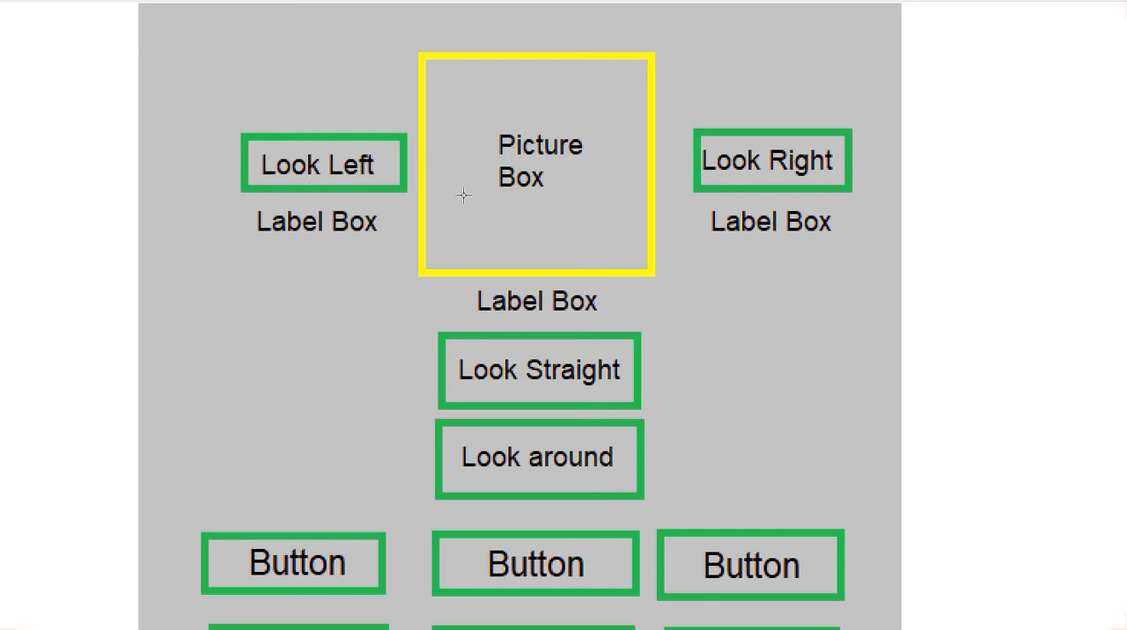
{"action": "mouse_move", "coordinate": [333, 188]}
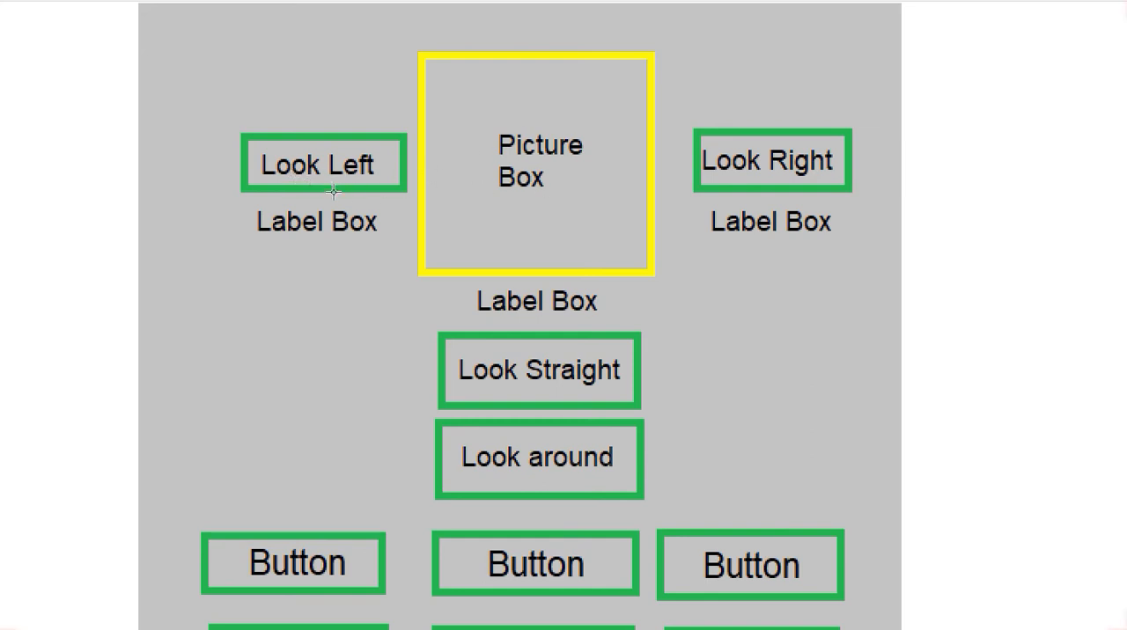
{"action": "mouse_move", "coordinate": [317, 227]}
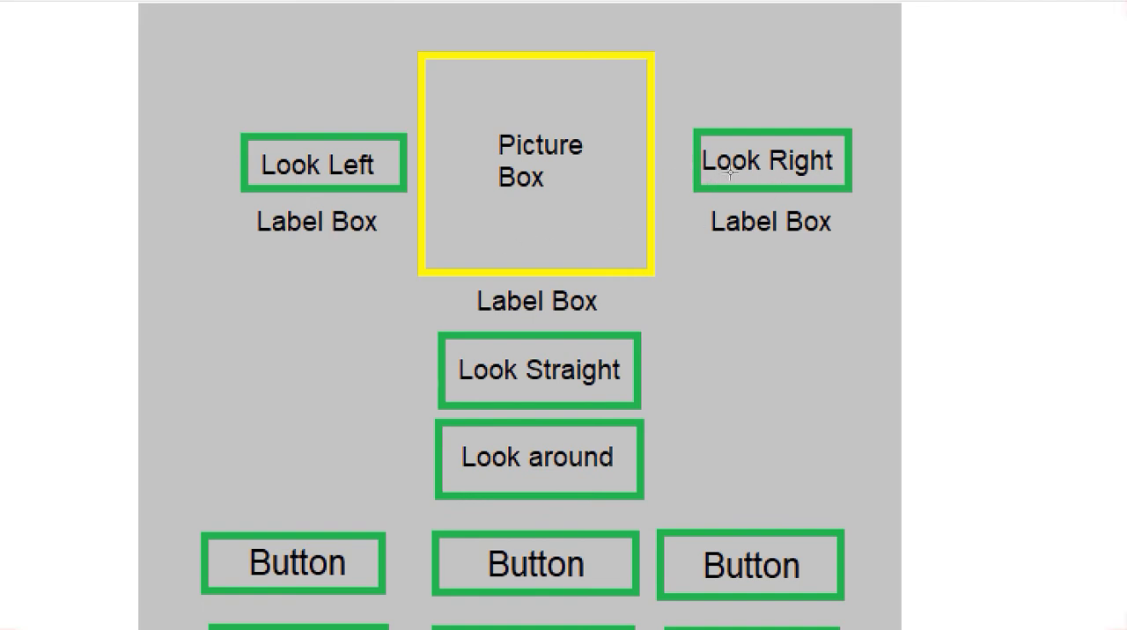
{"action": "mouse_move", "coordinate": [726, 215]}
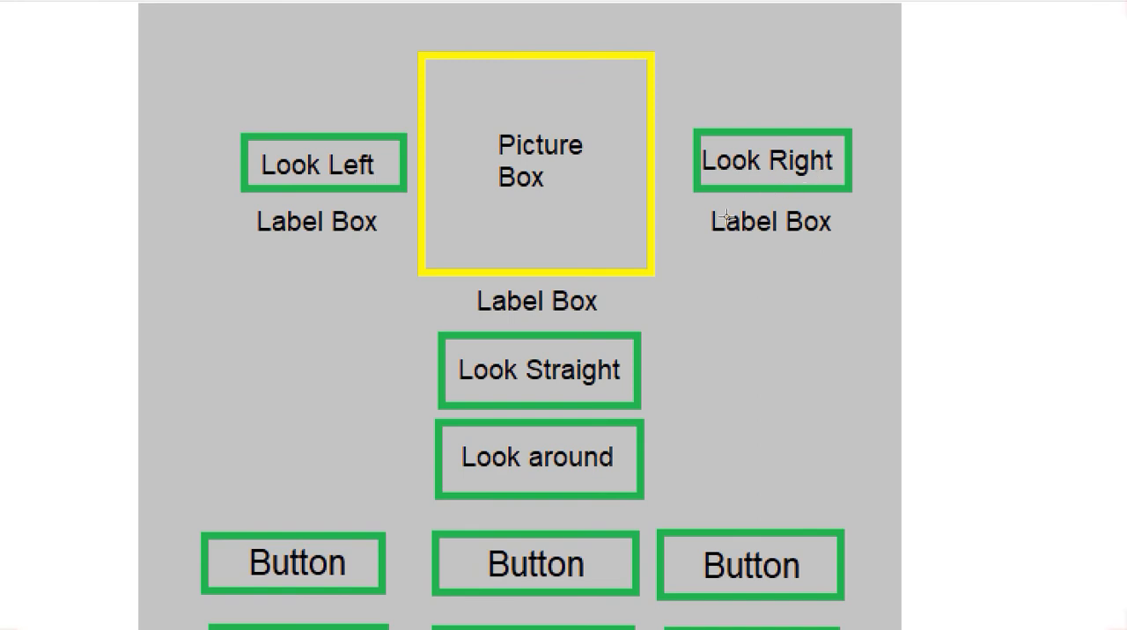
{"action": "mouse_move", "coordinate": [750, 233]}
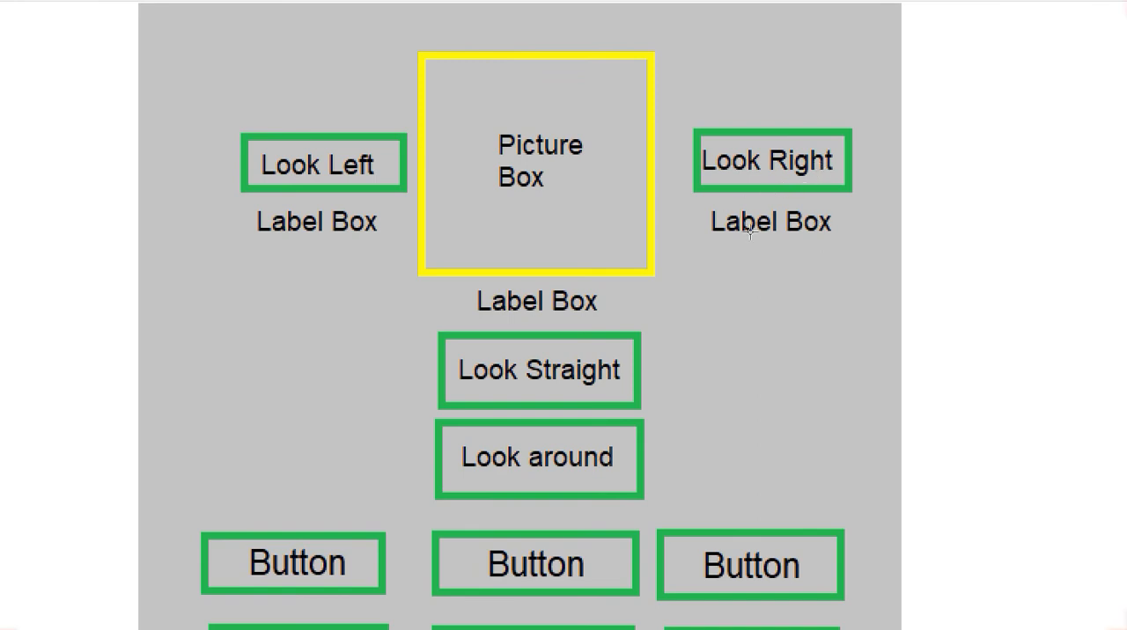
{"action": "mouse_move", "coordinate": [475, 282]}
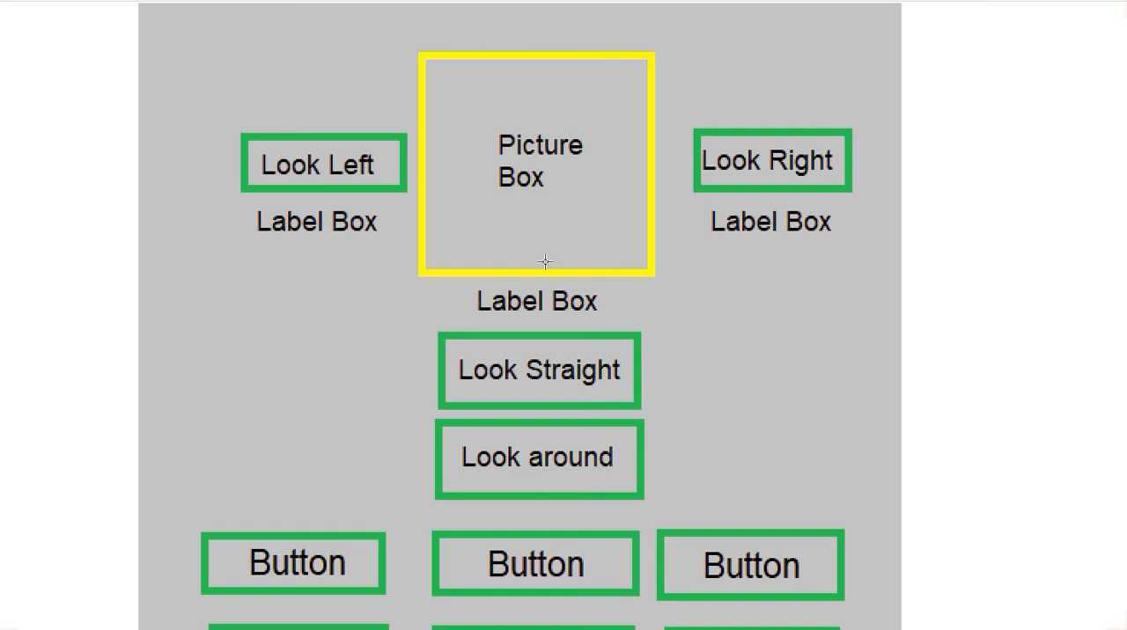
{"action": "mouse_move", "coordinate": [645, 324]}
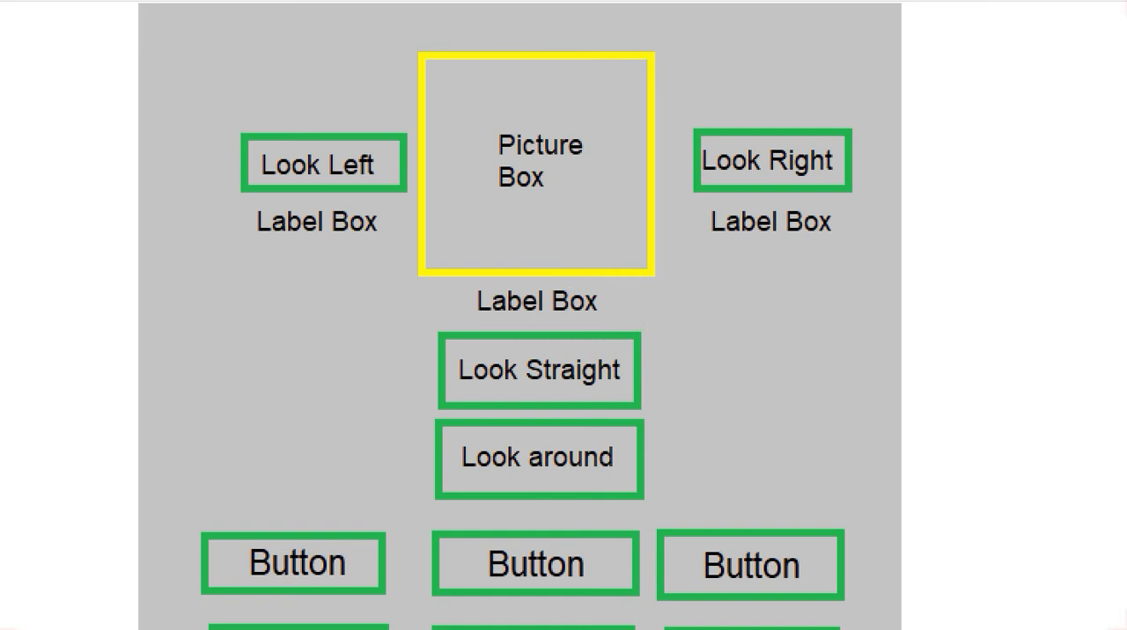
{"action": "scroll", "scroll_direction": "down", "scroll_amount": 3}
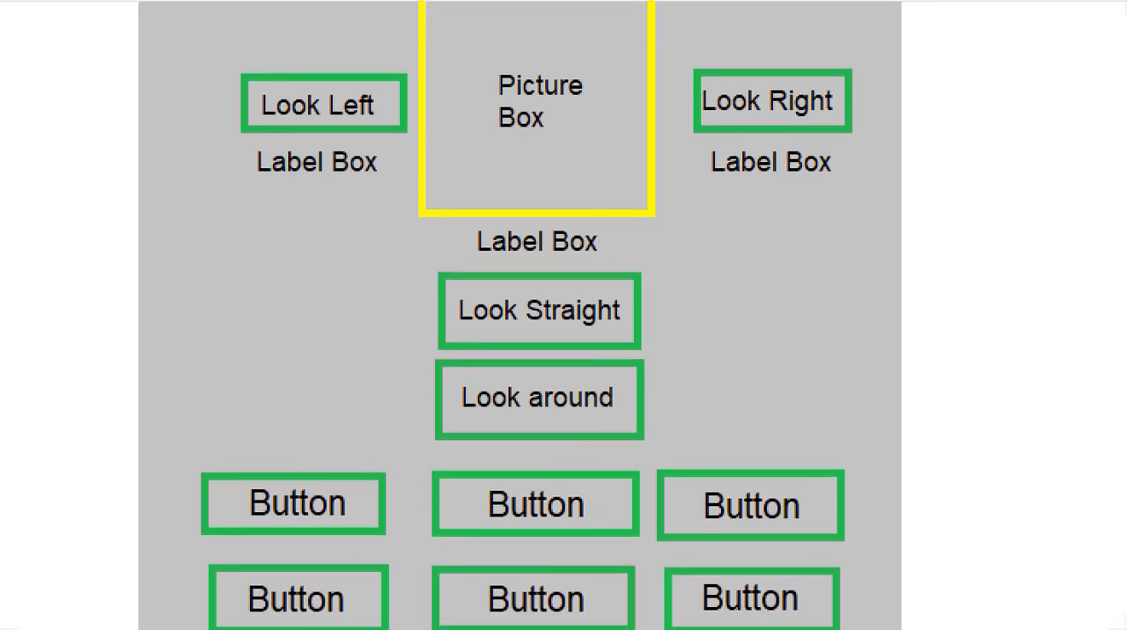
{"action": "scroll", "scroll_direction": "down", "scroll_amount": 3}
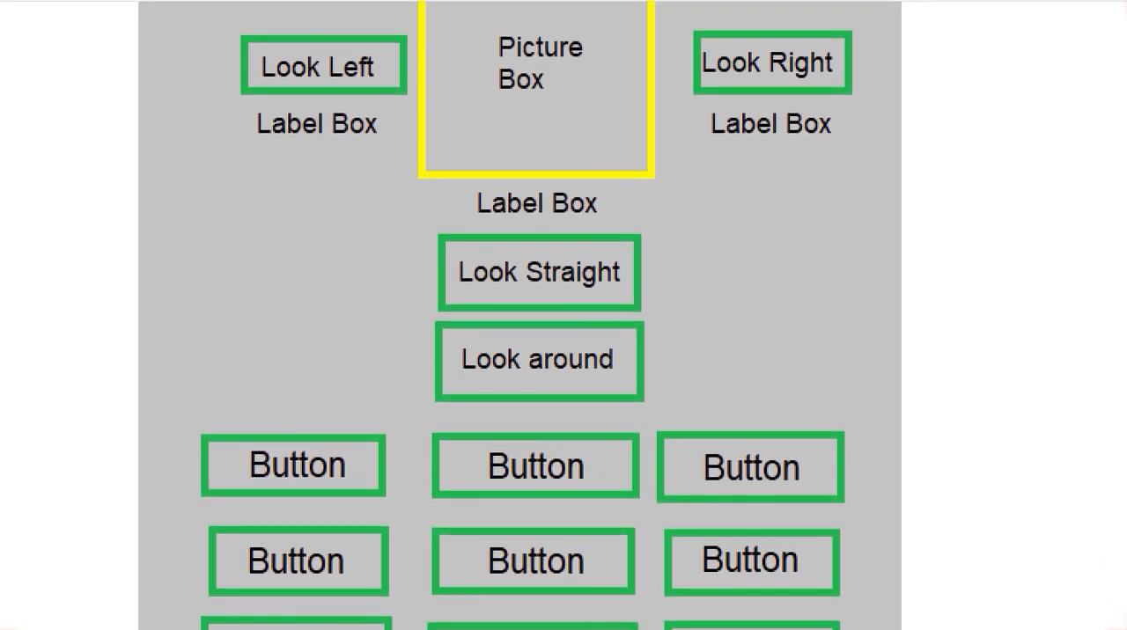
{"action": "scroll", "scroll_direction": "down", "scroll_amount": 3}
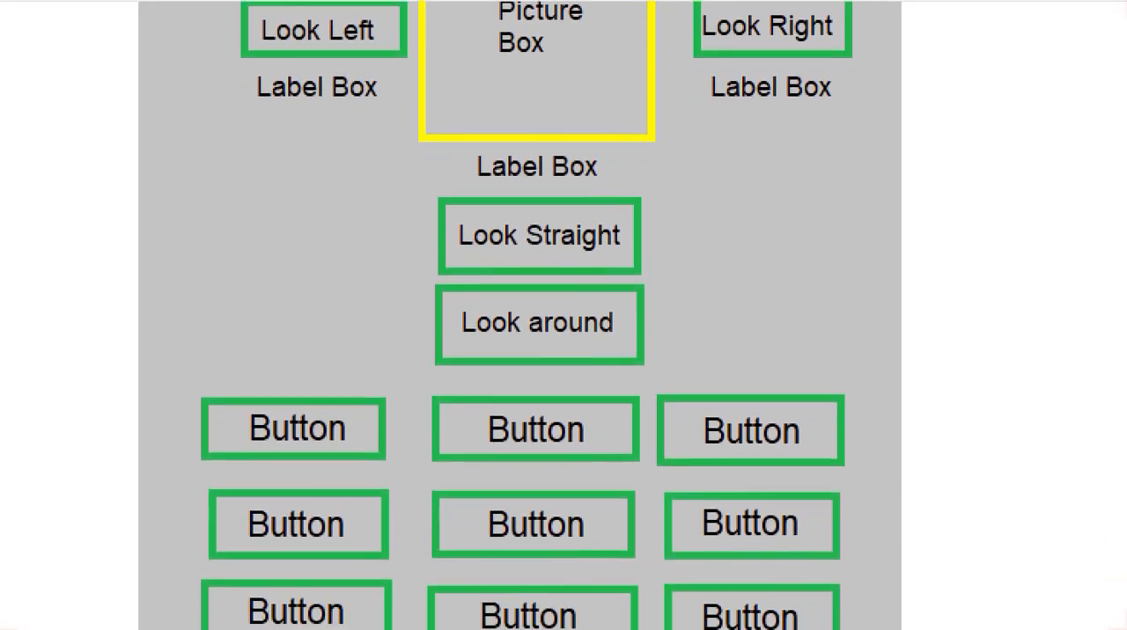
{"action": "scroll", "scroll_direction": "down", "scroll_amount": 3}
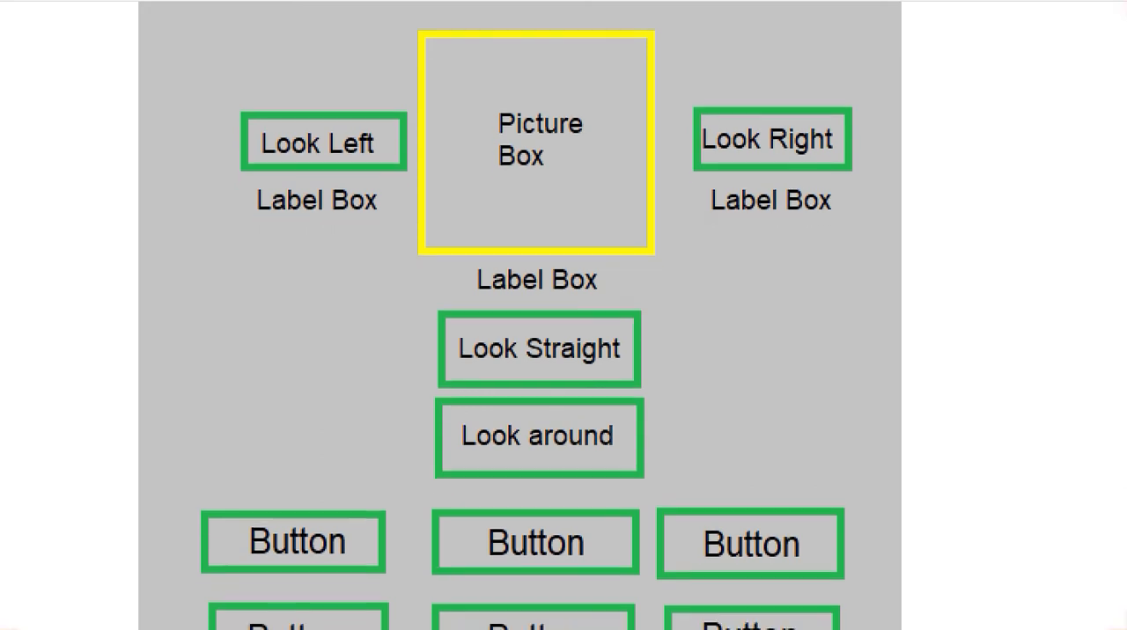
{"action": "scroll", "scroll_direction": "down", "scroll_amount": 3}
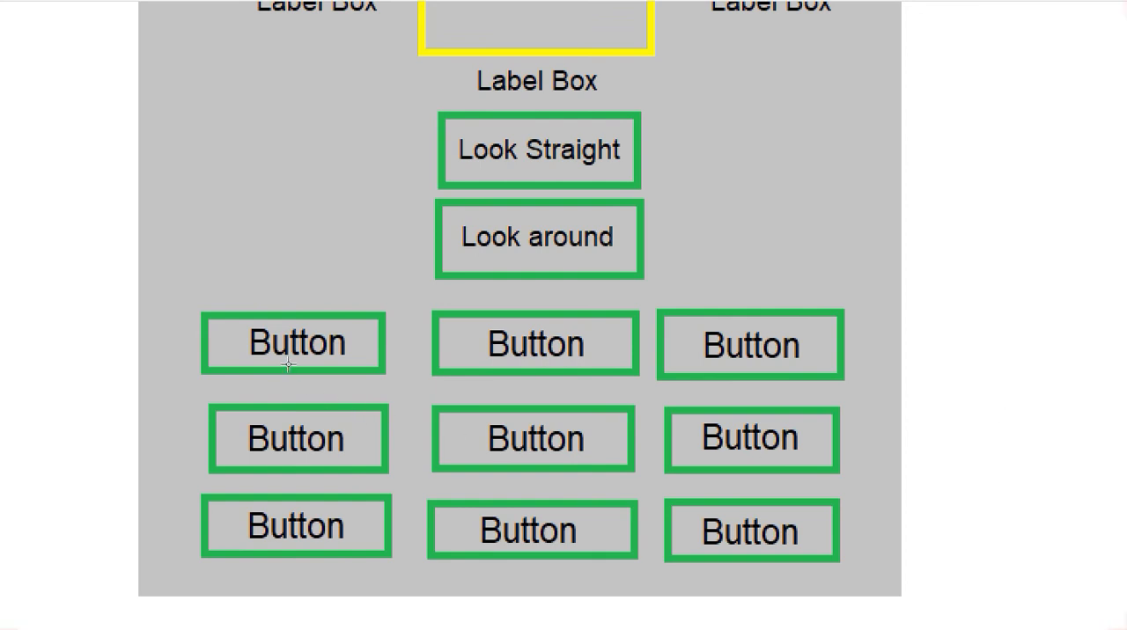
{"action": "mouse_move", "coordinate": [525, 355]}
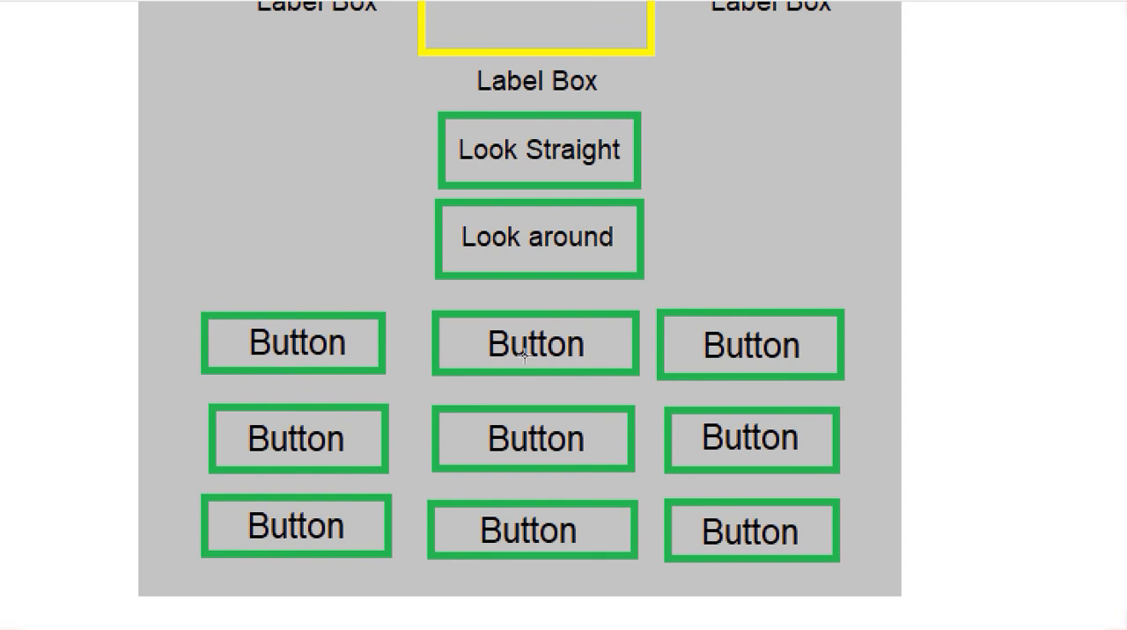
{"action": "mouse_move", "coordinate": [442, 334]}
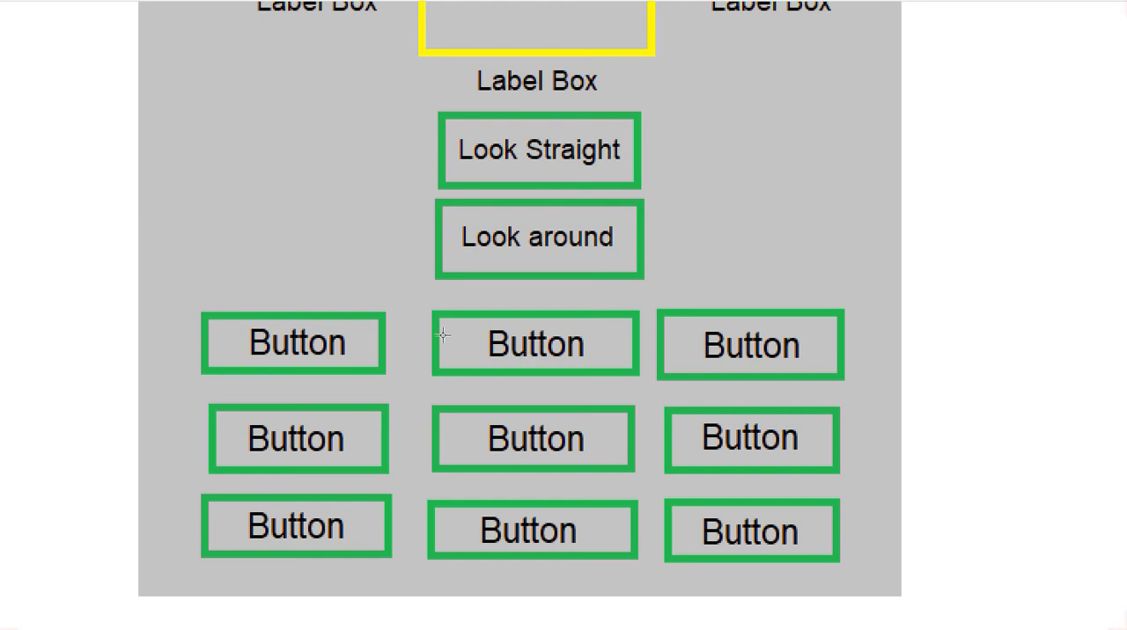
{"action": "mouse_move", "coordinate": [514, 405]}
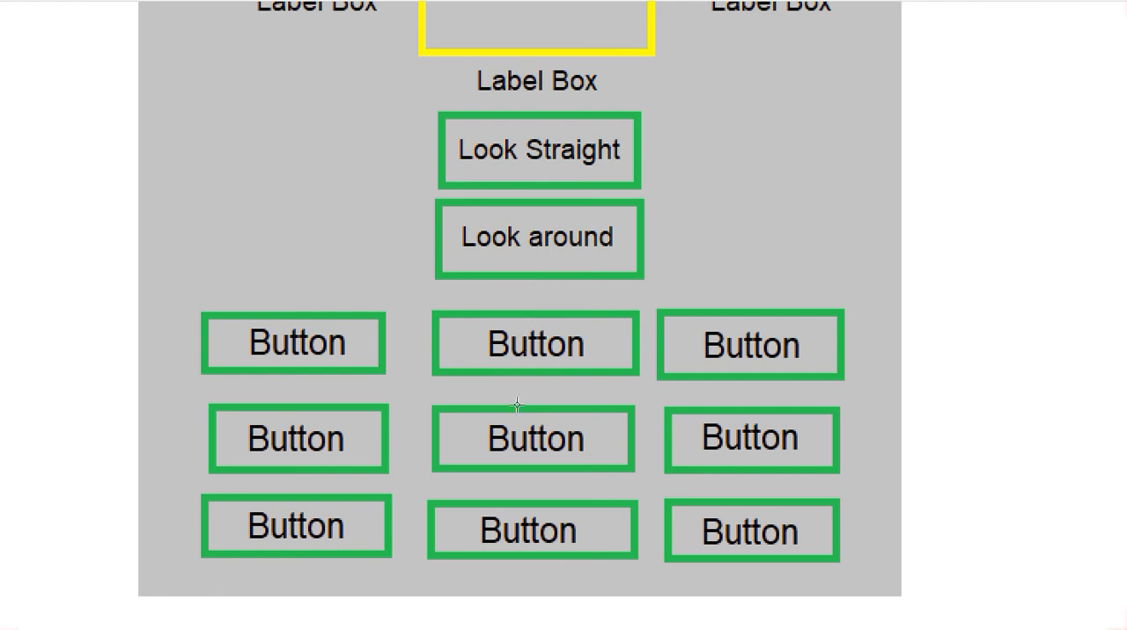
{"action": "mouse_move", "coordinate": [814, 438]}
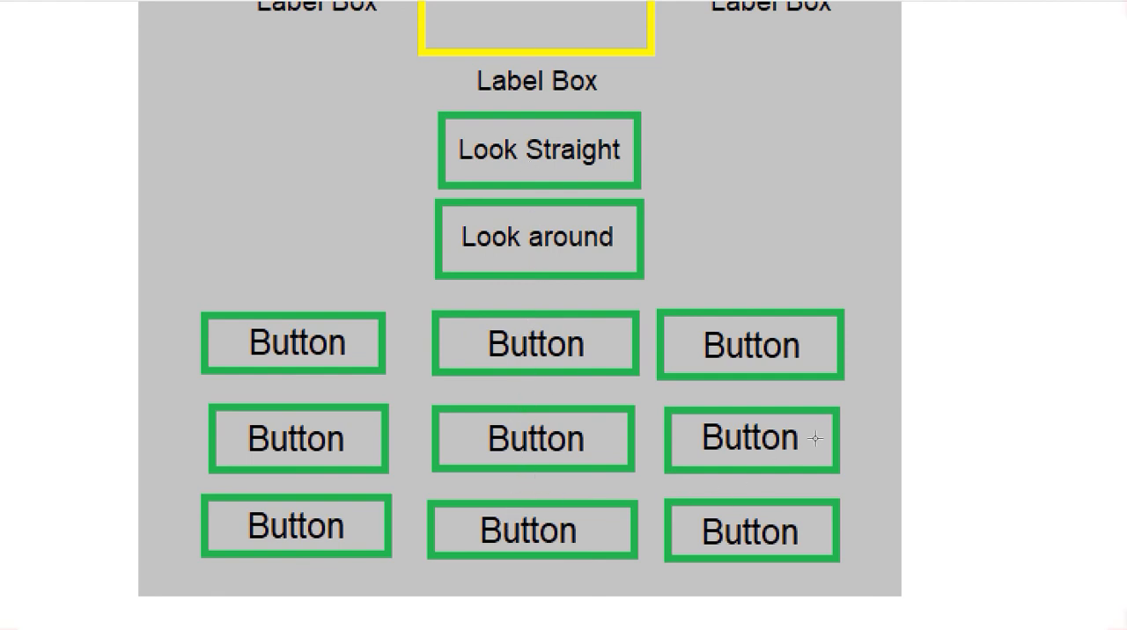
{"action": "mouse_move", "coordinate": [548, 261]}
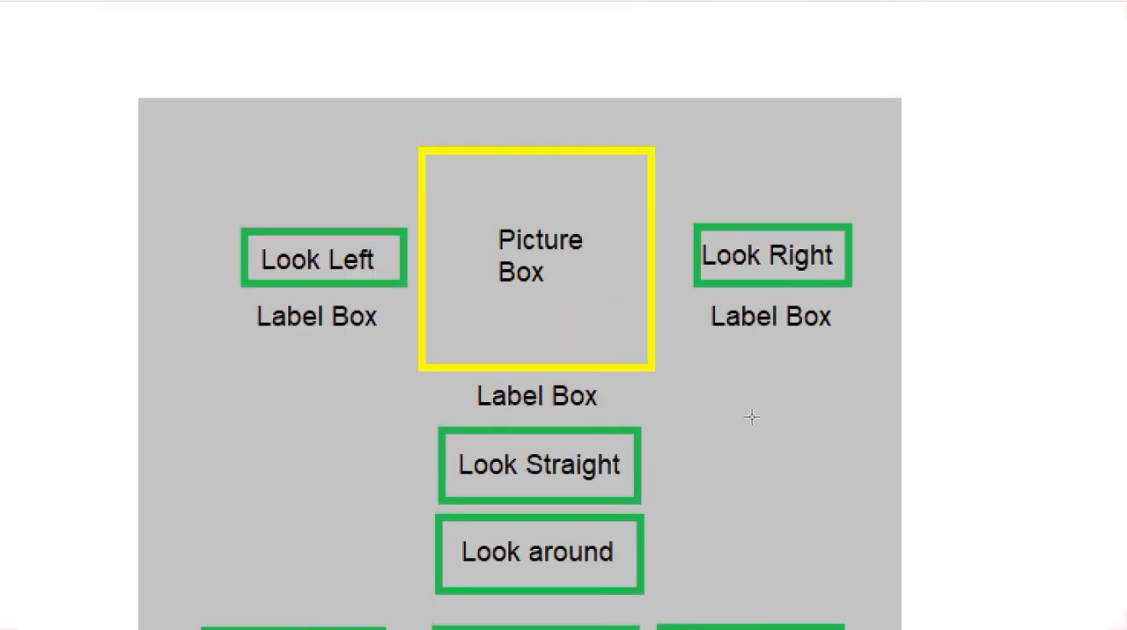
{"action": "scroll", "scroll_direction": "down", "scroll_amount": 3}
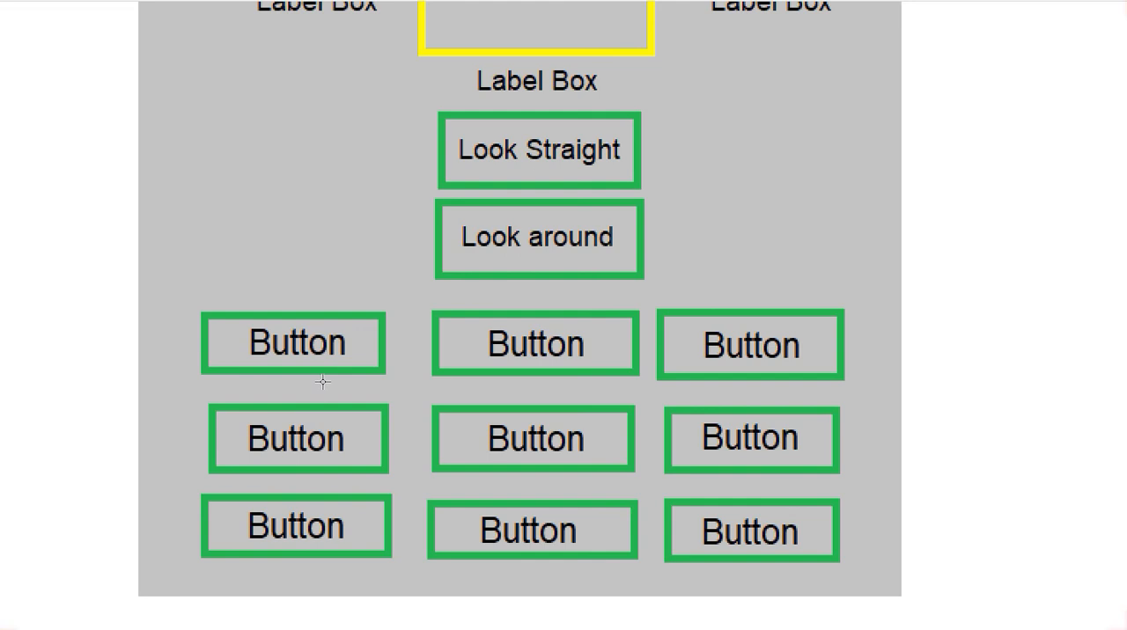
{"action": "mouse_move", "coordinate": [585, 361]}
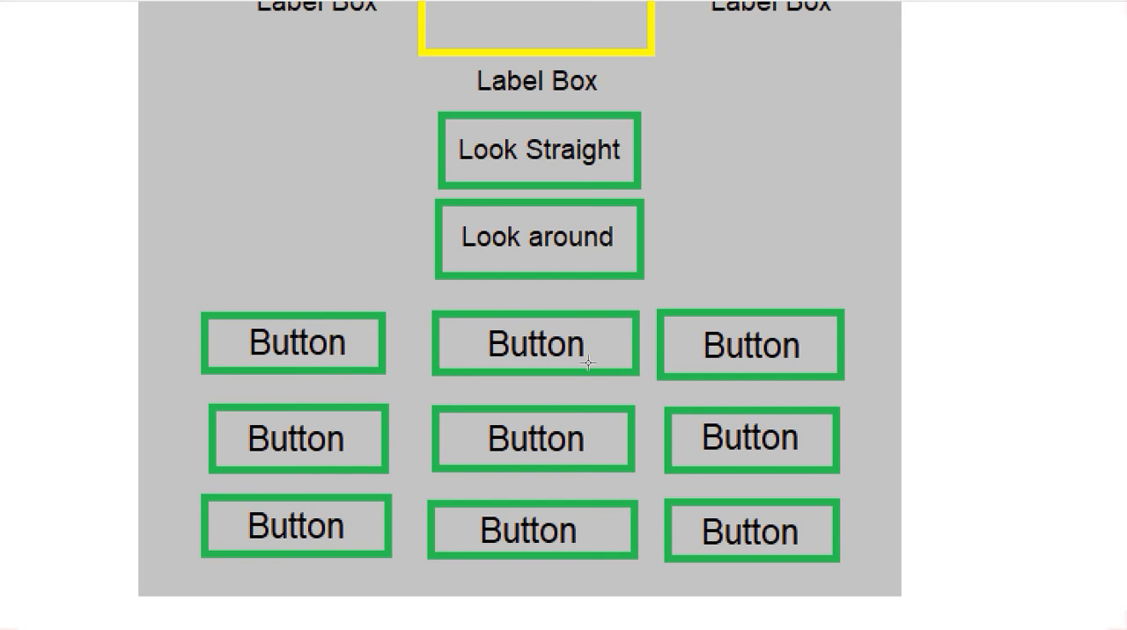
{"action": "mouse_move", "coordinate": [599, 334]}
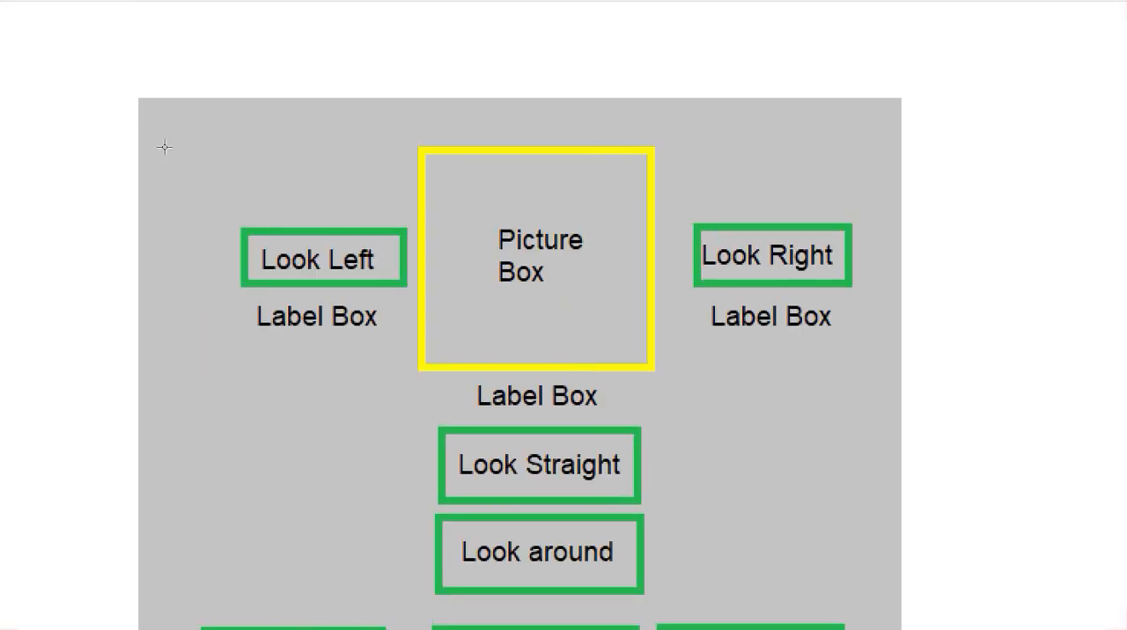
{"action": "mouse_move", "coordinate": [208, 186]}
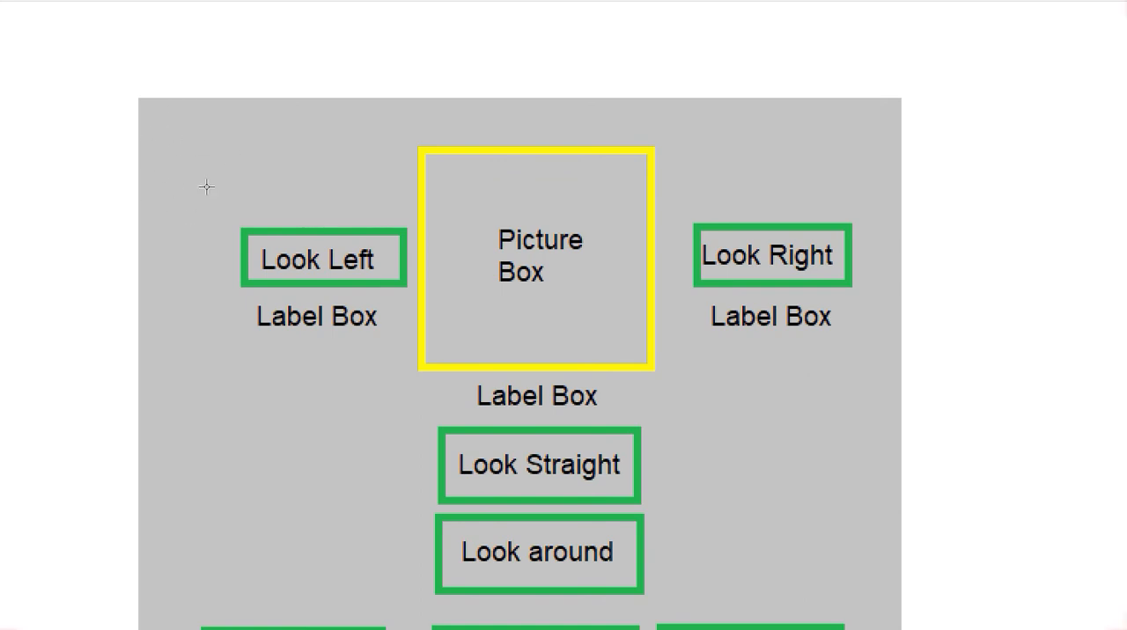
{"action": "mouse_move", "coordinate": [338, 148]}
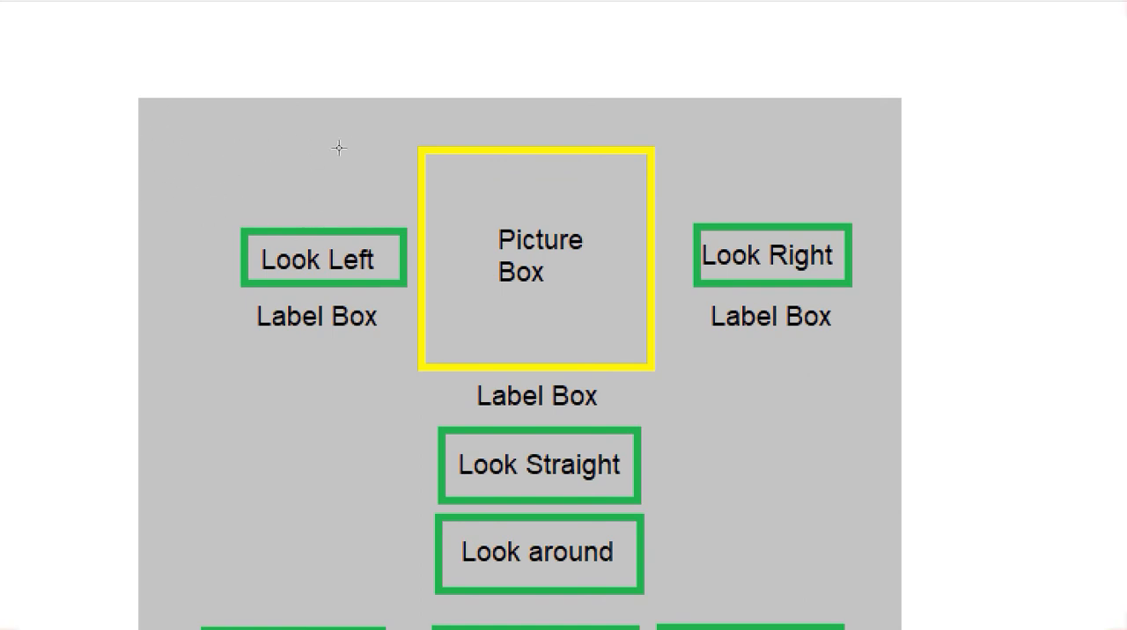
{"action": "scroll", "scroll_direction": "down", "scroll_amount": 3}
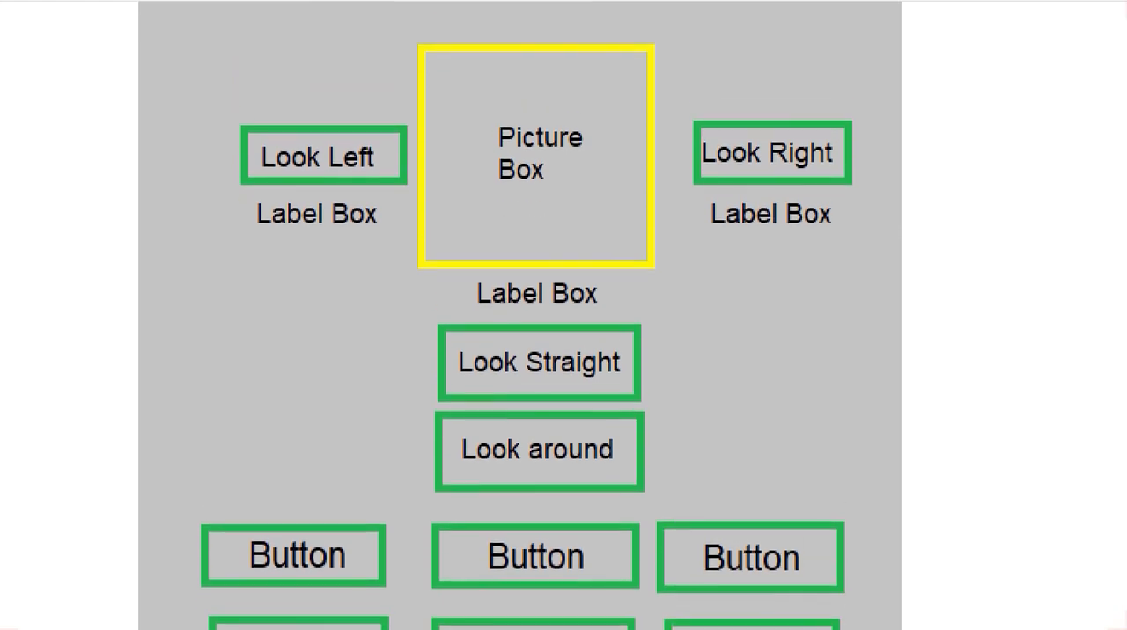
{"action": "scroll", "scroll_direction": "down", "scroll_amount": 3}
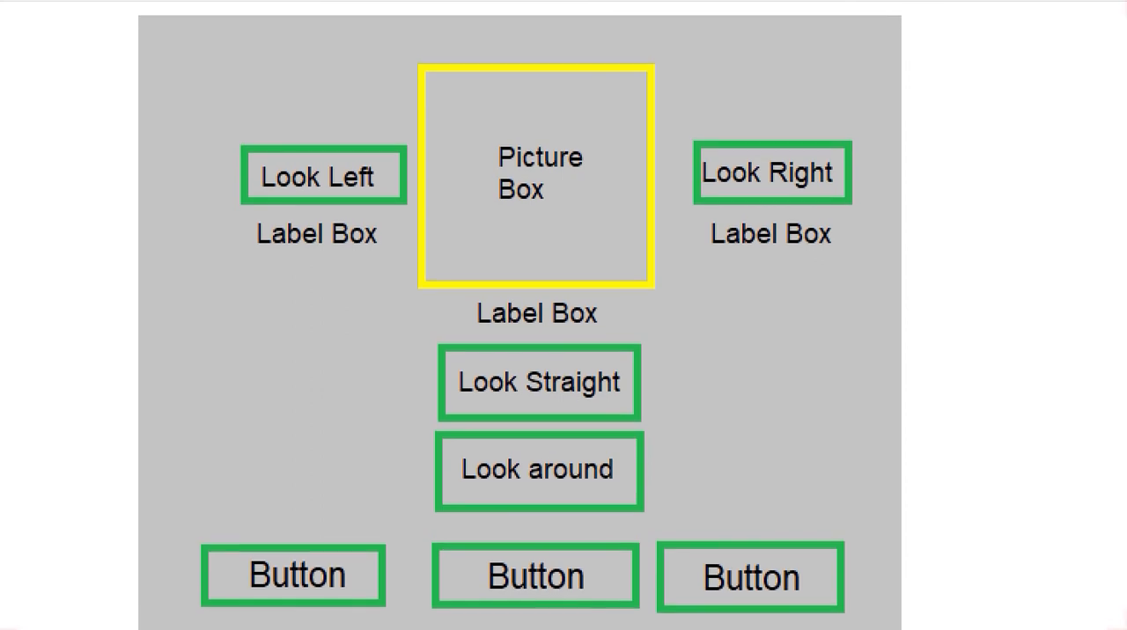
{"action": "scroll", "scroll_direction": "down", "scroll_amount": 3}
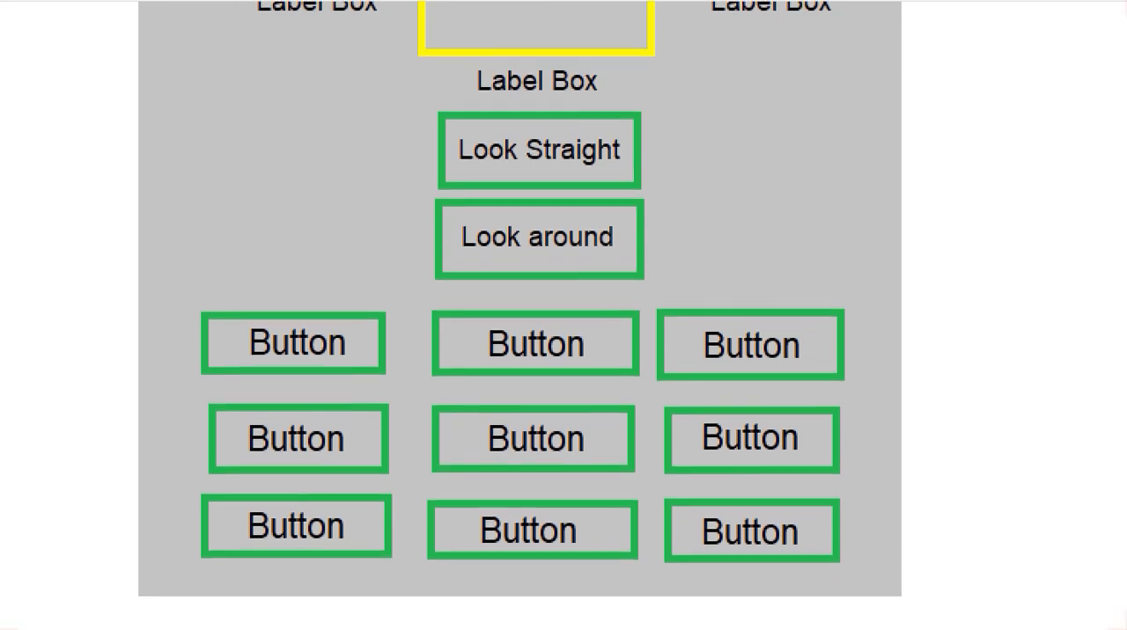